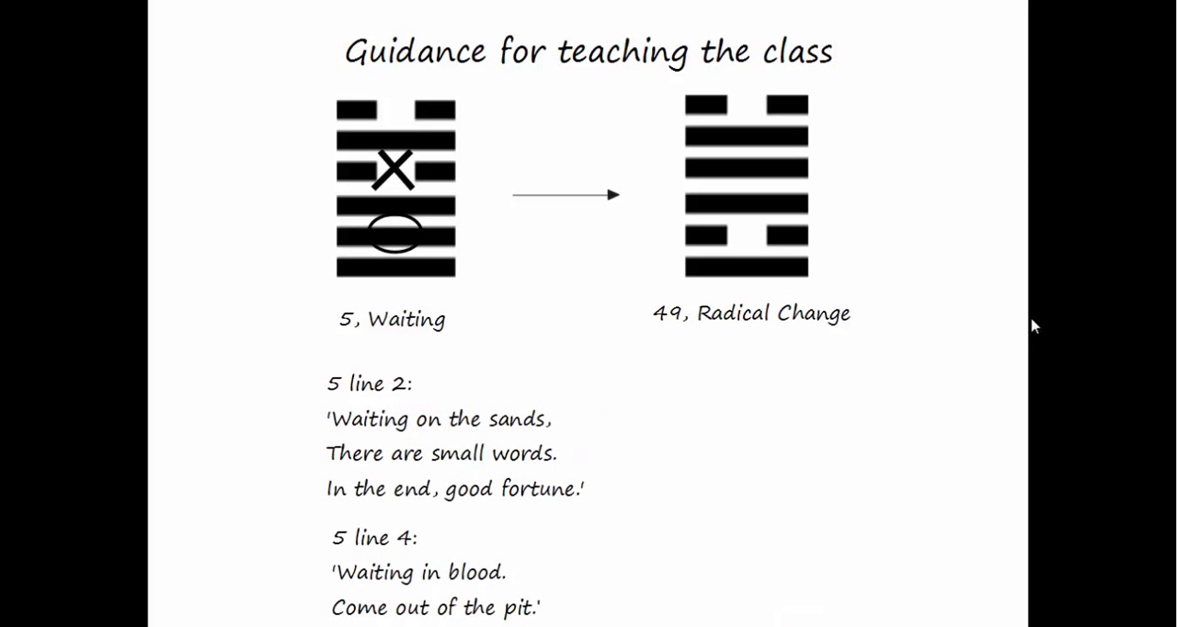
{"action": "mouse_move", "coordinate": [1094, 305]}
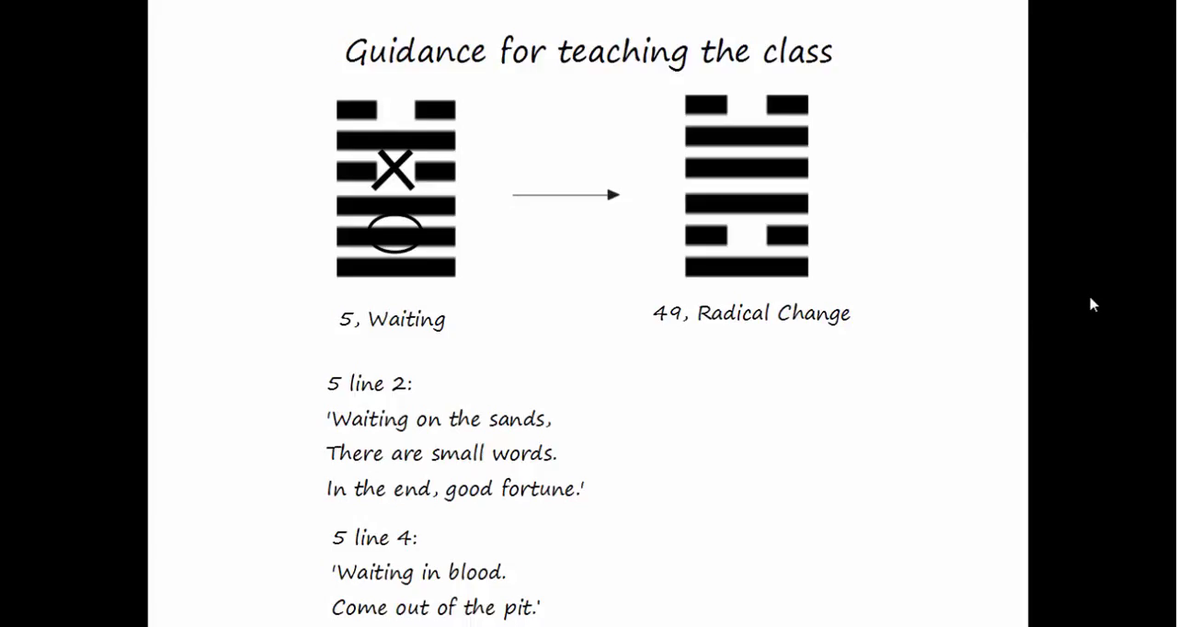